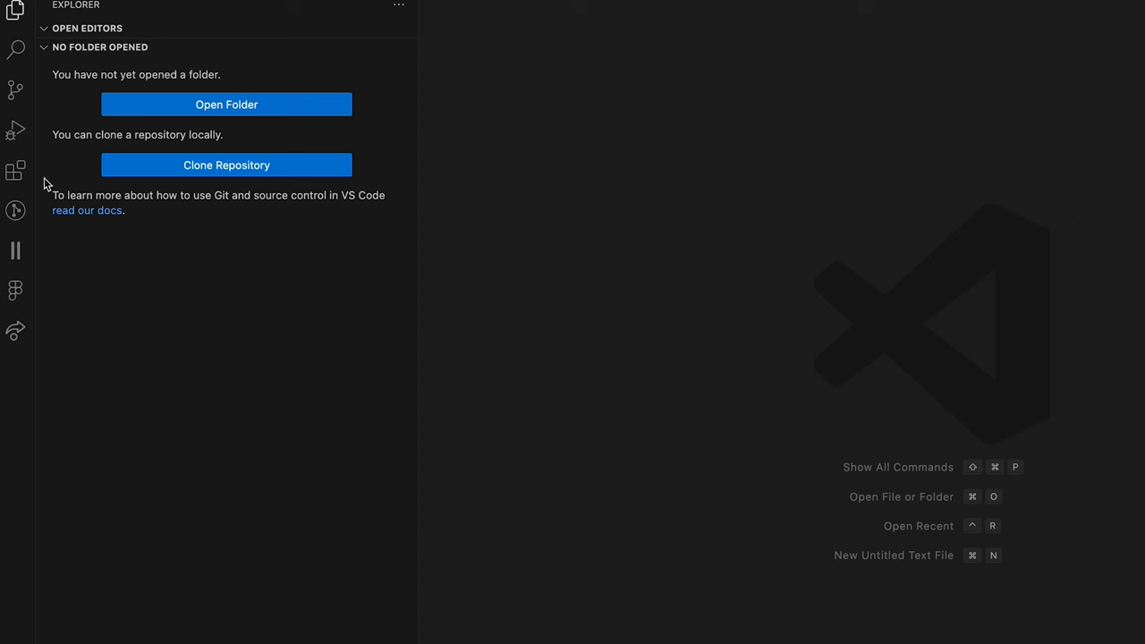
- Search extensions for 'fitten' and install Fitten Code: Faster and Better AI Assistant
click(15, 170)
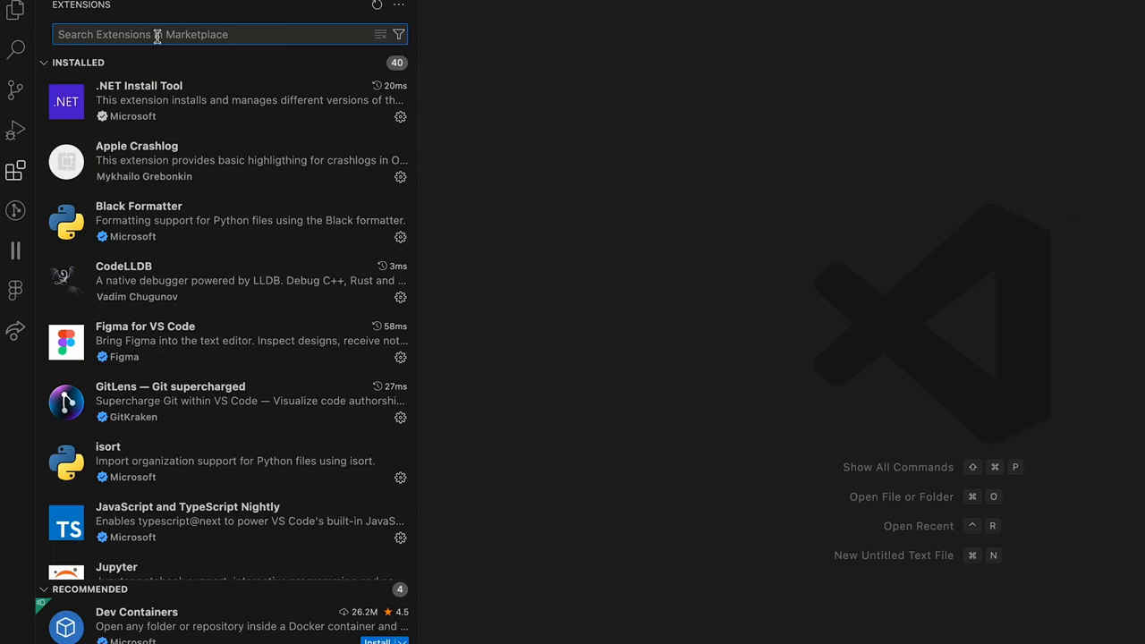
text(fitten)
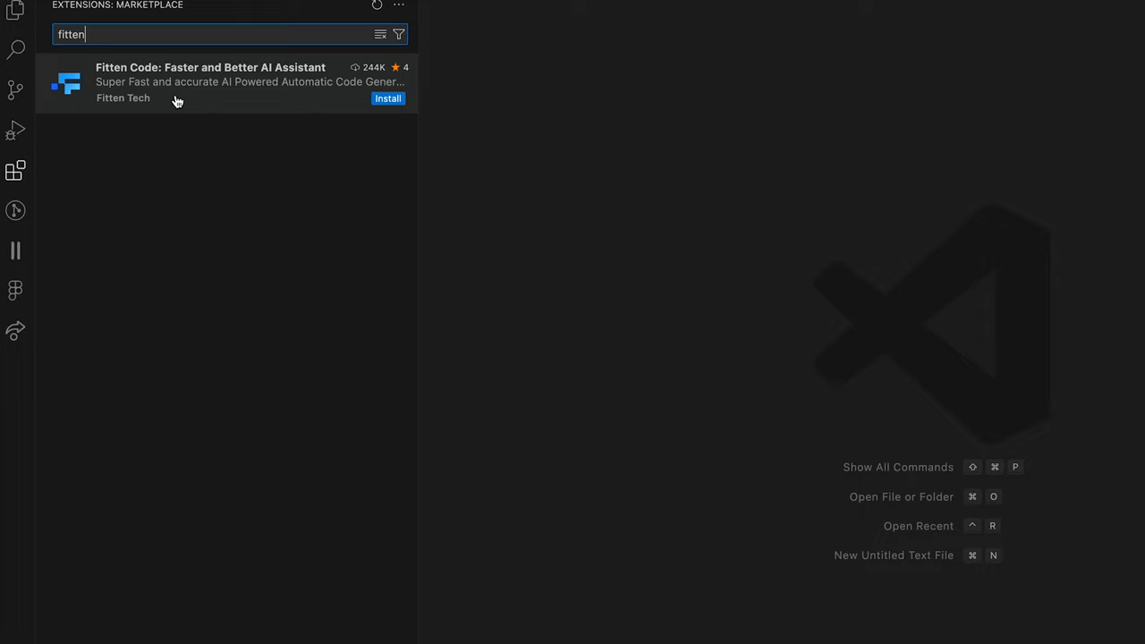
click(210, 81)
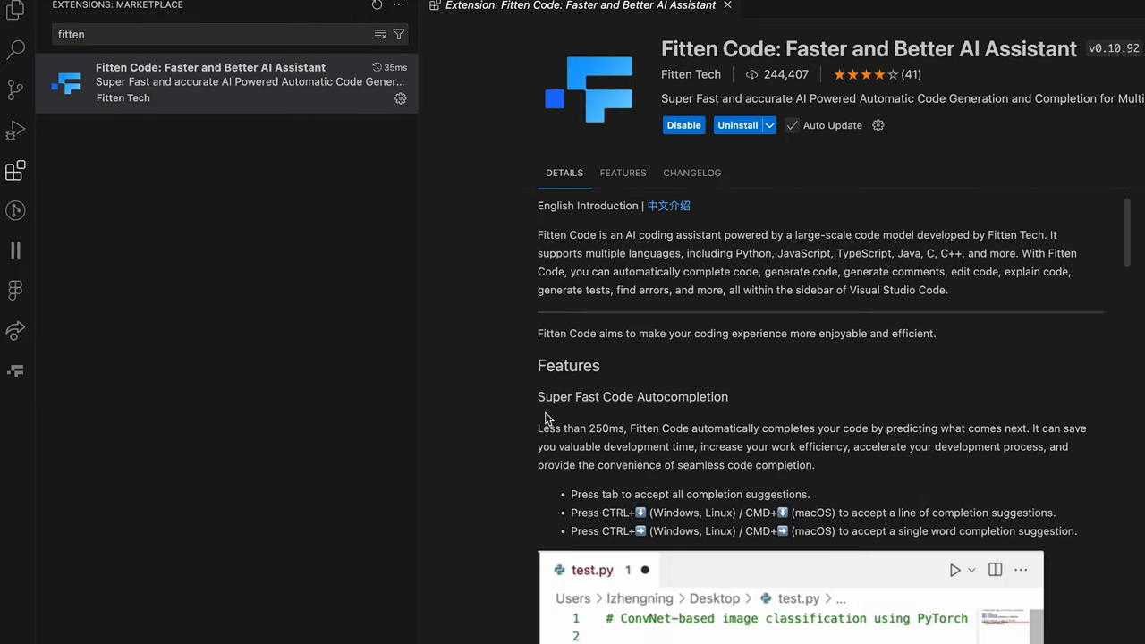
scroll(down, 3)
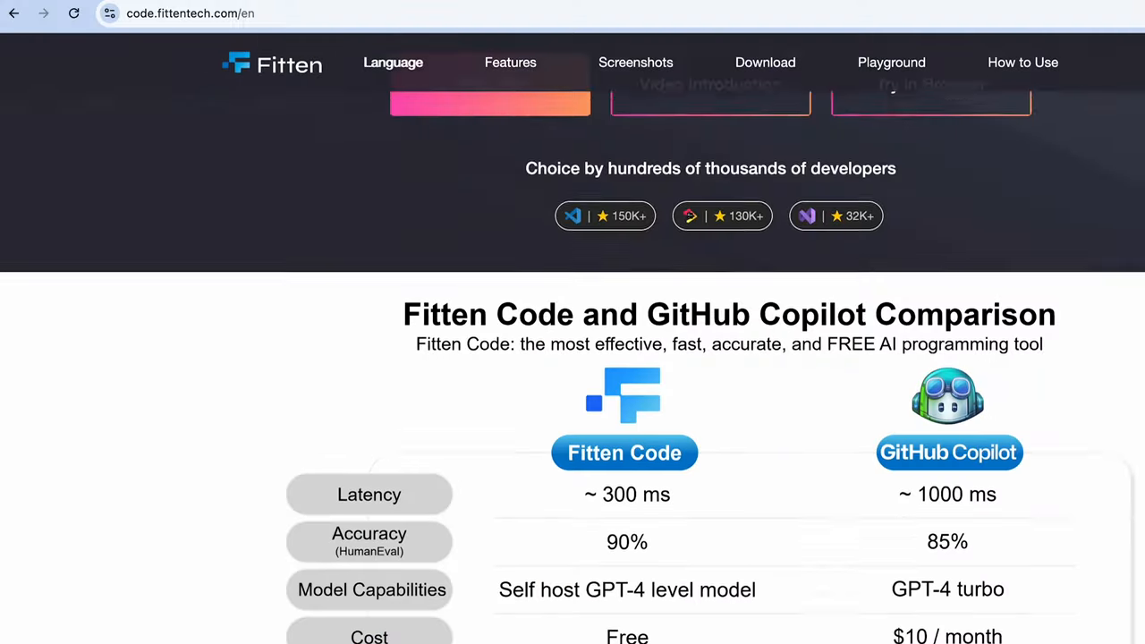
- Scroll code.fittentech.com down to the Fitten Code vs GitHub Copilot comparison table
scroll(down, 3)
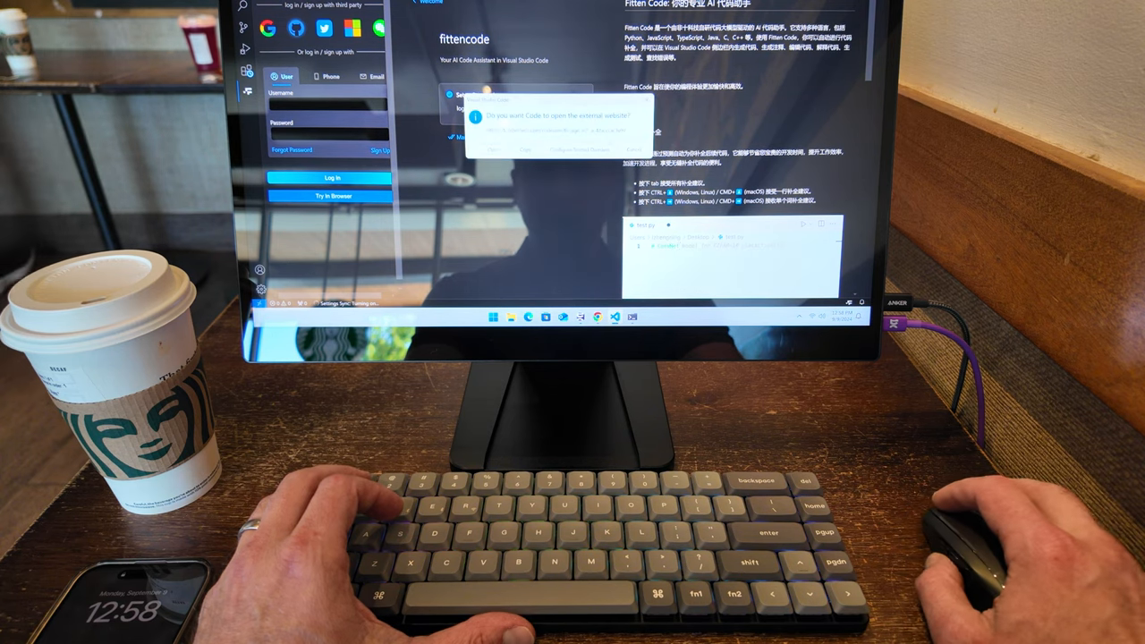
- Allow the external sign-in website and authorize Fitten Code on the GitHub page
click(558, 137)
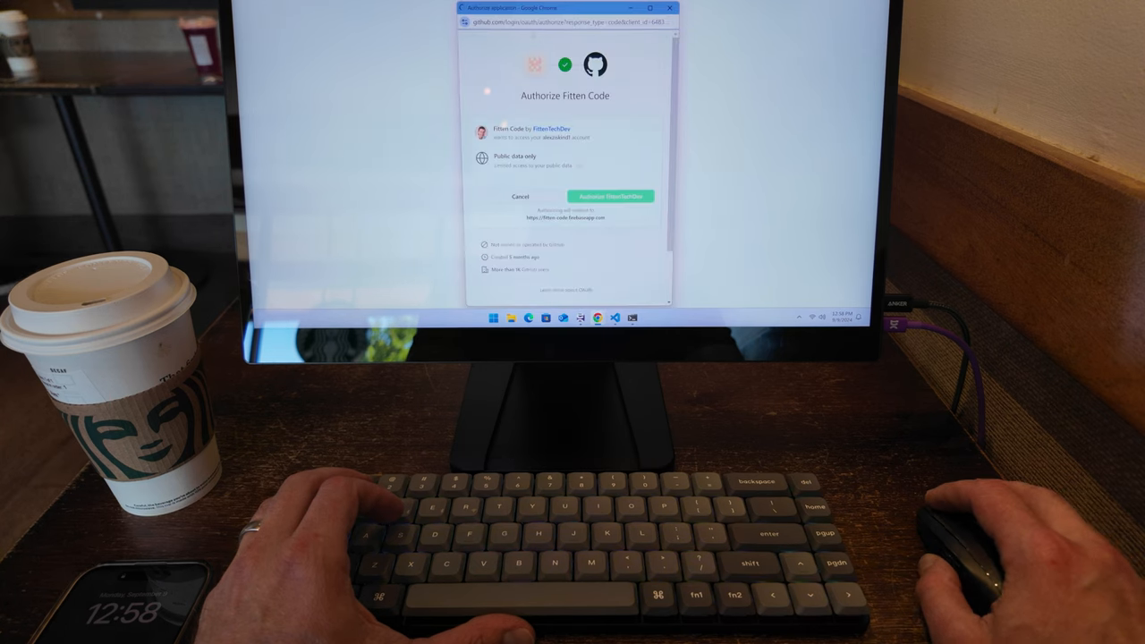
click(611, 196)
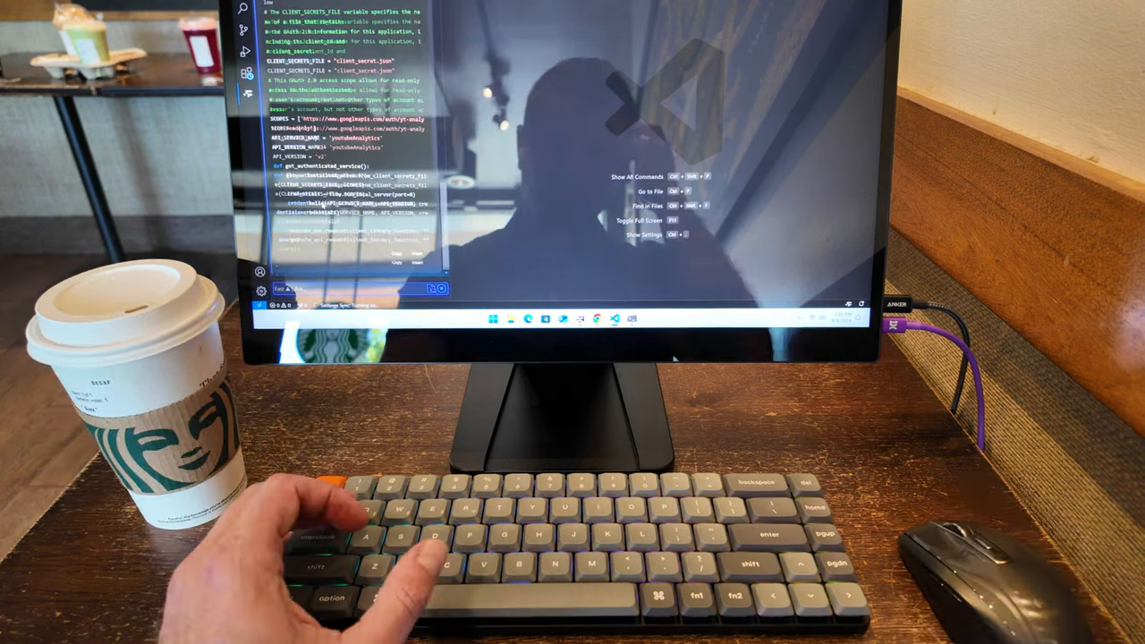
- Scroll through Fitten Code chat's YouTube Analytics API code answer
scroll(down, 3)
text(I have en empty direco)
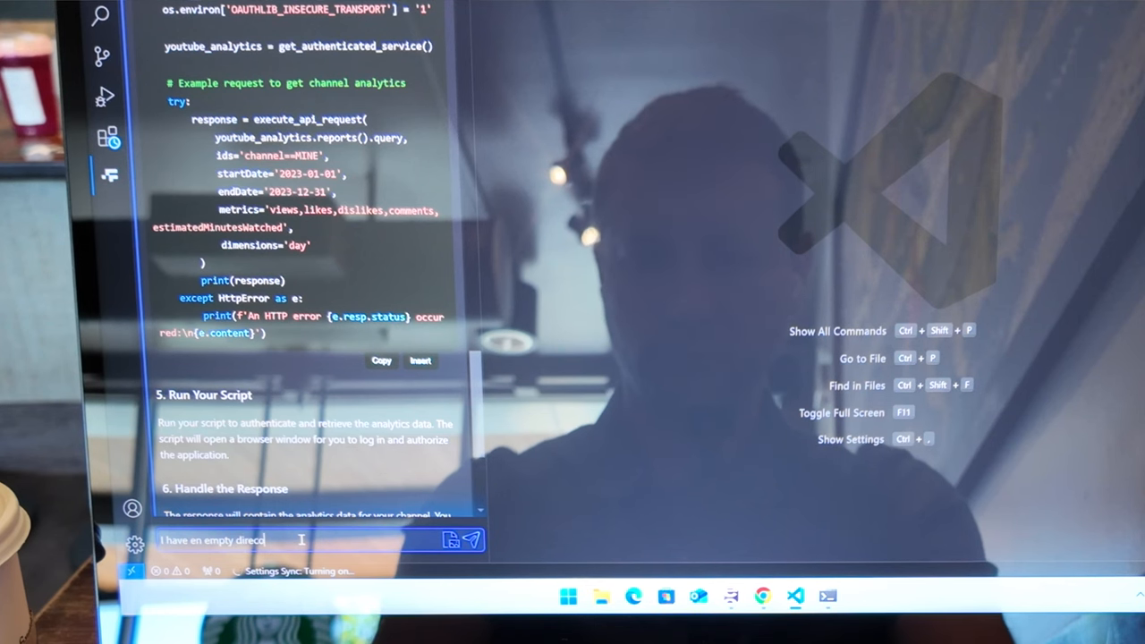
- Fix the typo and write 'what files should I' create, asking Fitten to guide step by step
key(BackSpace)
text(folder.)
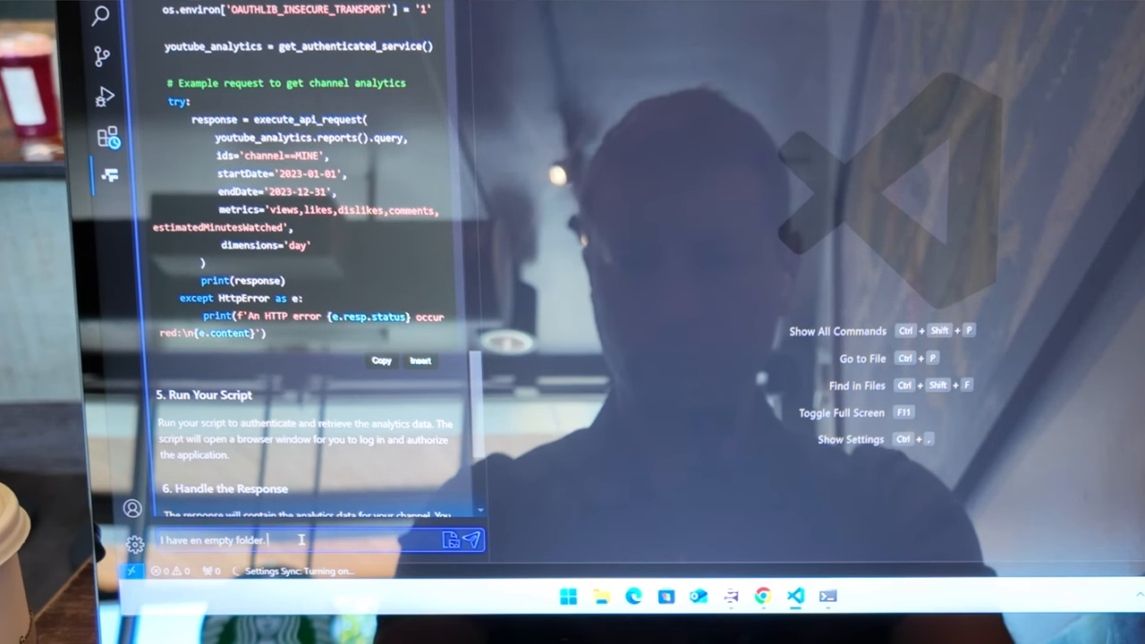
text(what files)
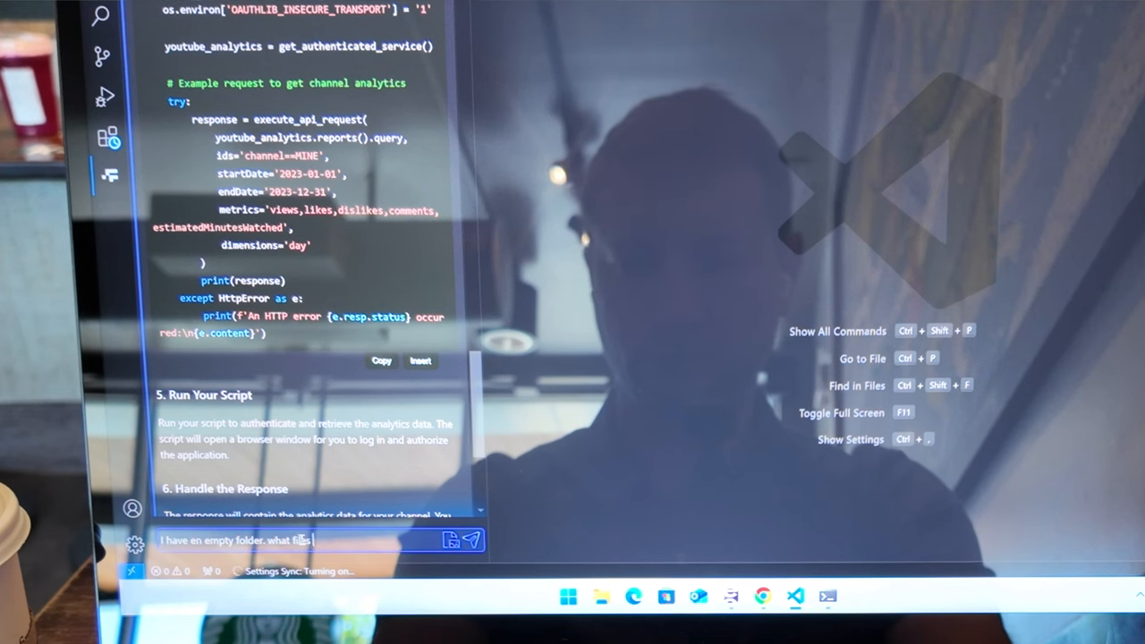
text(should I create and what should I put in them)
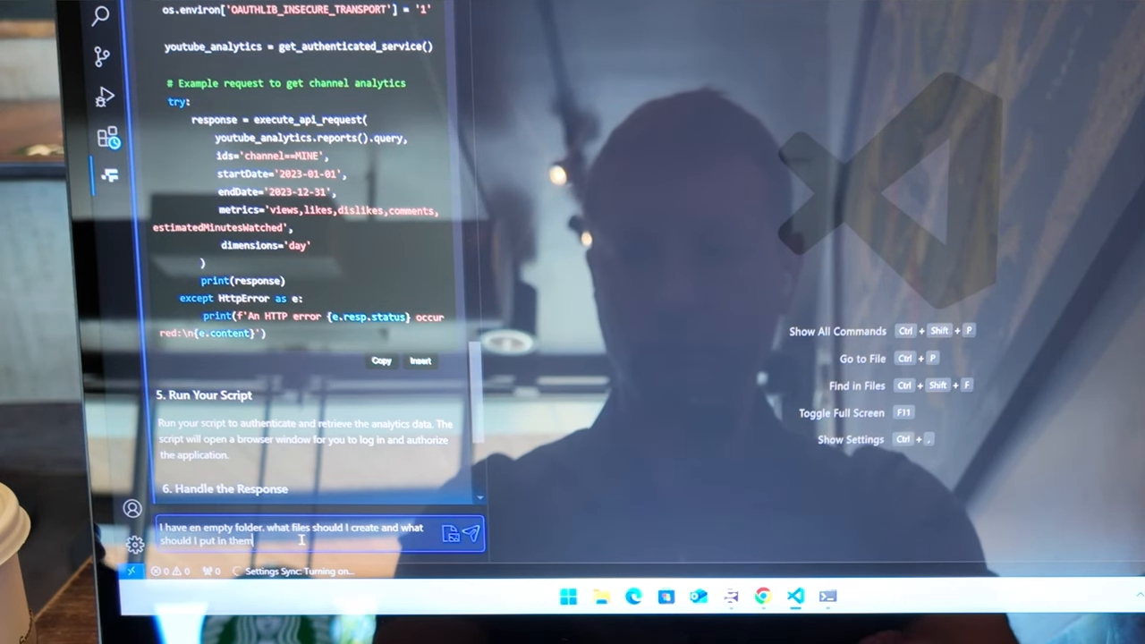
text(Guide)
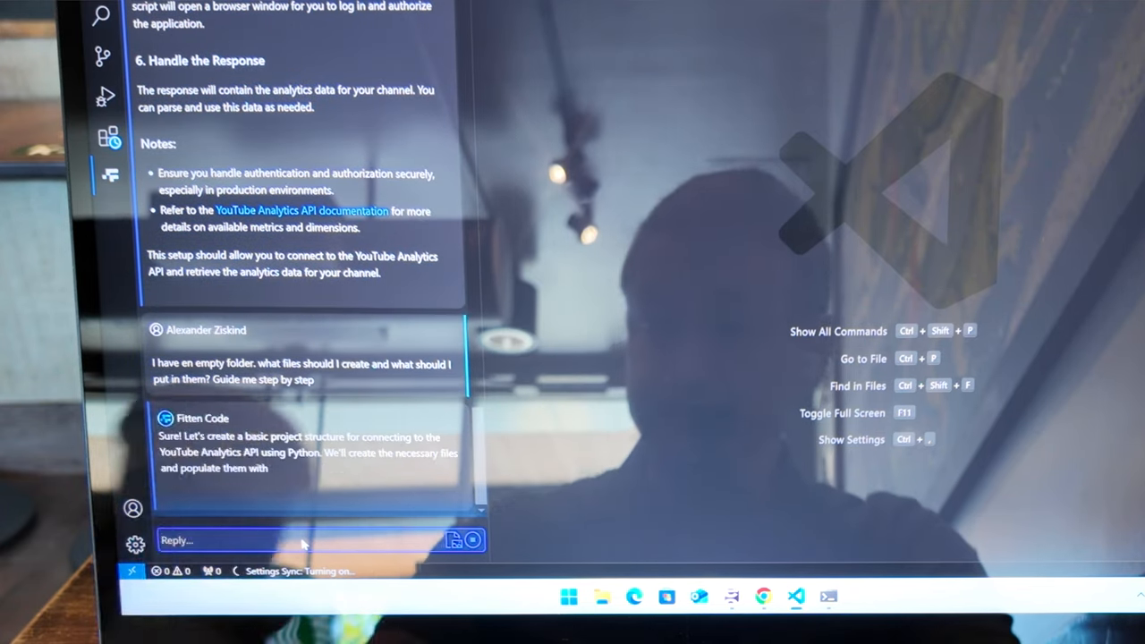
- Read through Fitten Code's step-by-step guide to the project's files
scroll(down, 3)
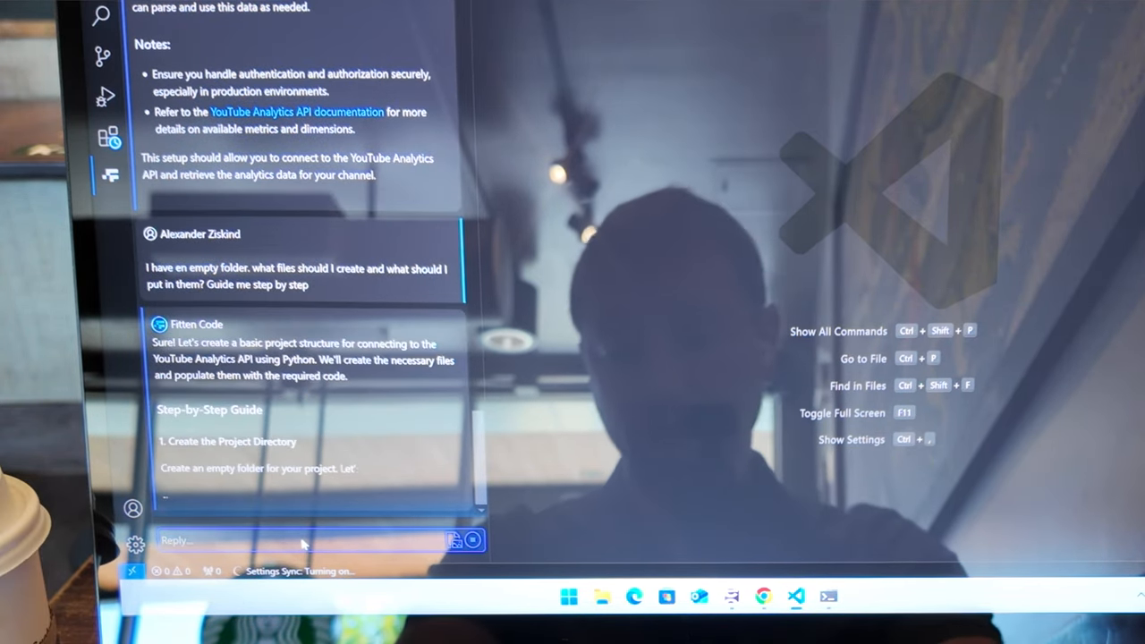
scroll(down, 3)
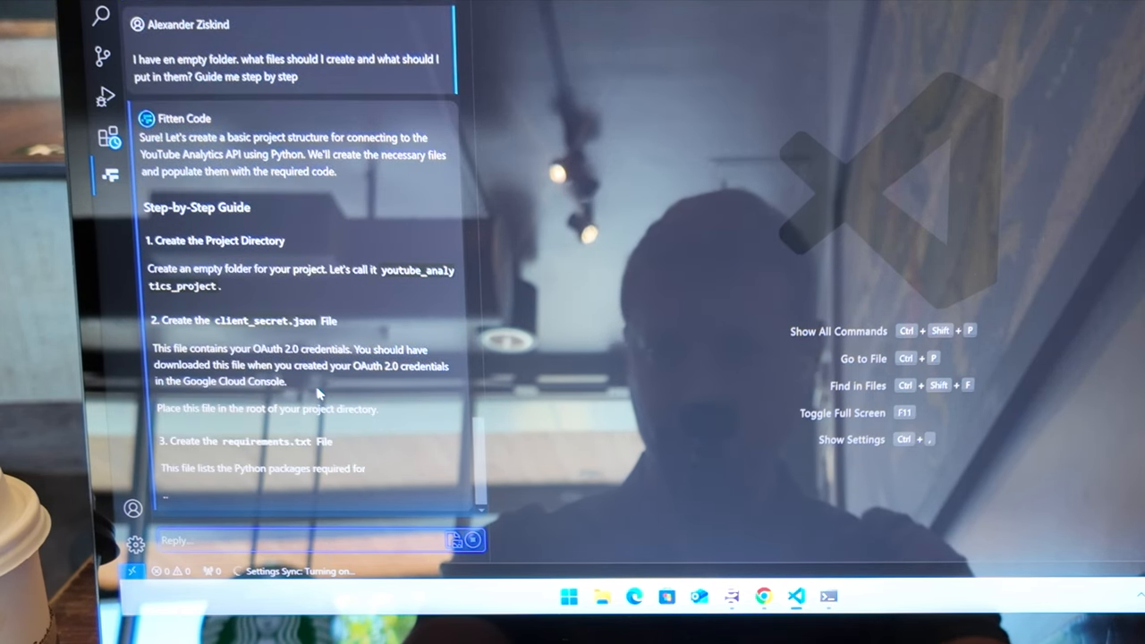
scroll(down, 3)
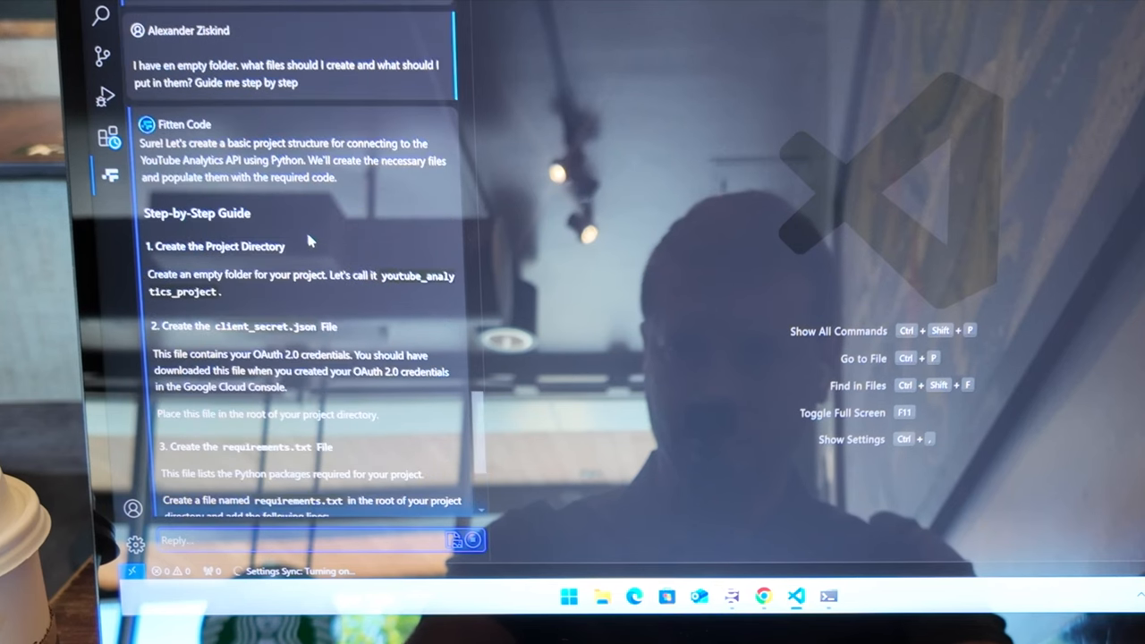
double_click(264, 326)
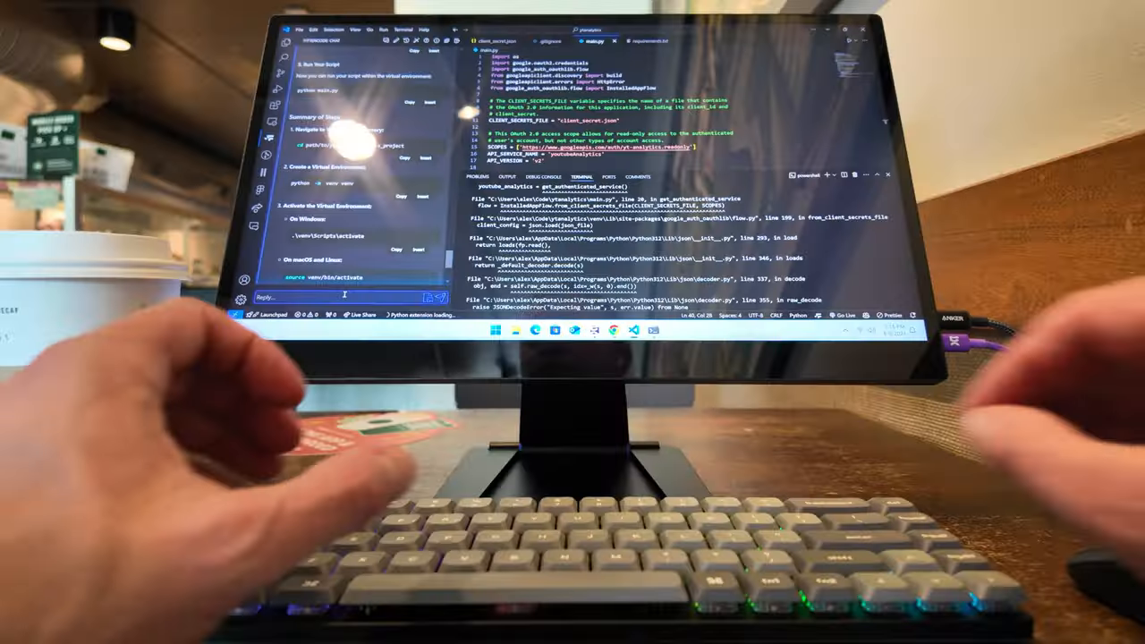
- Type the start of a follow-up to Fitten Code: 'I want youtu…'
text(I want to use)
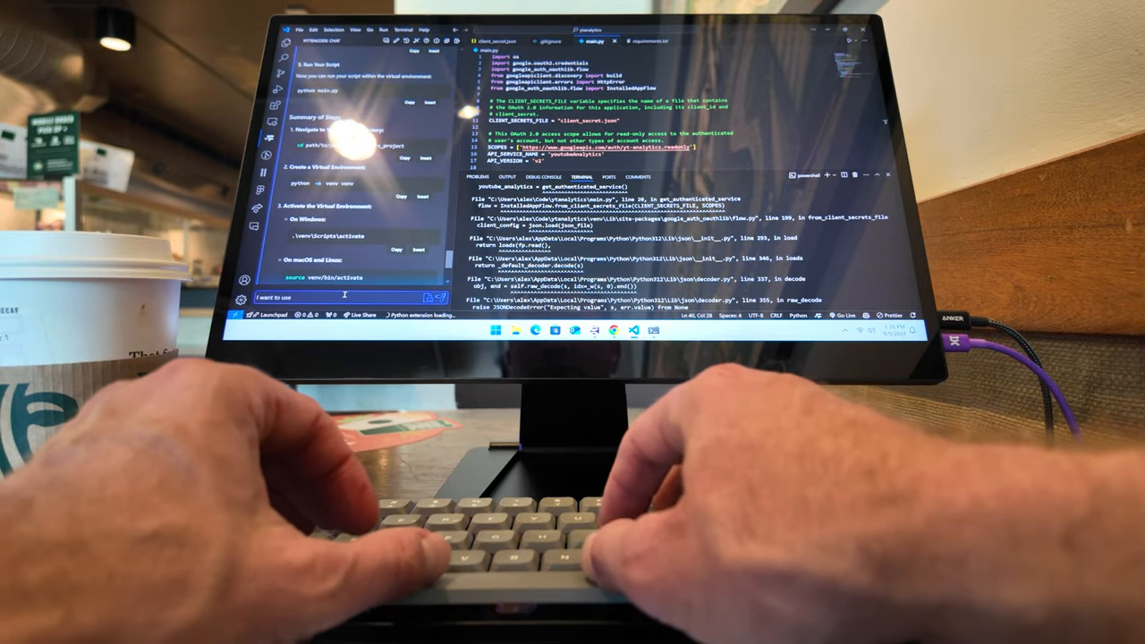
text(youtu)
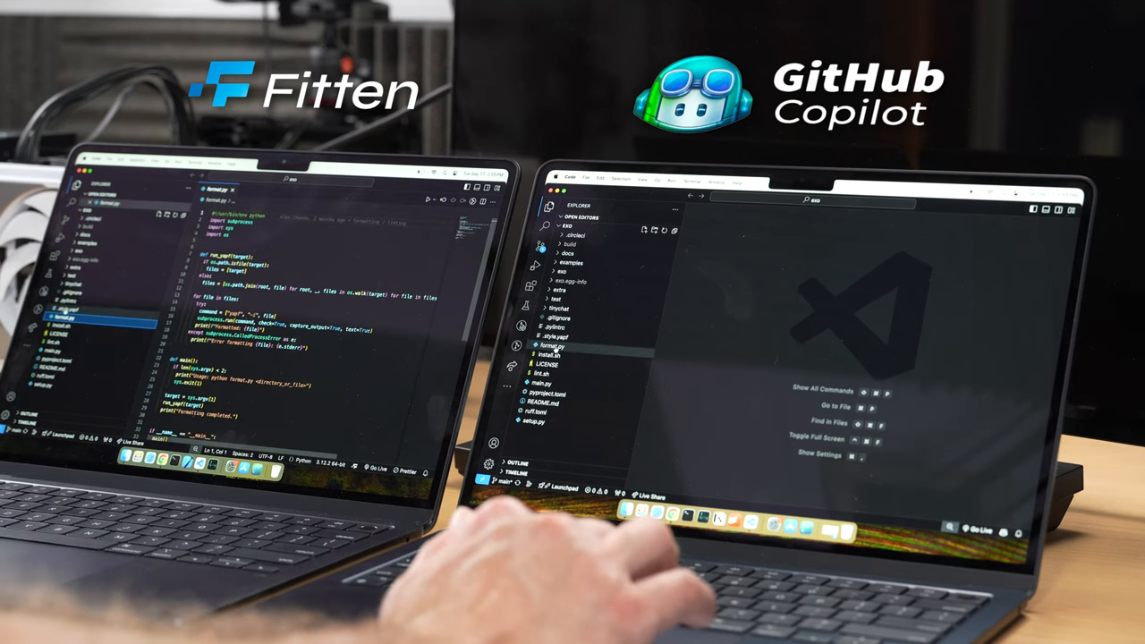
- Open format.py from the exo project Explorer on the Copilot laptop
click(545, 346)
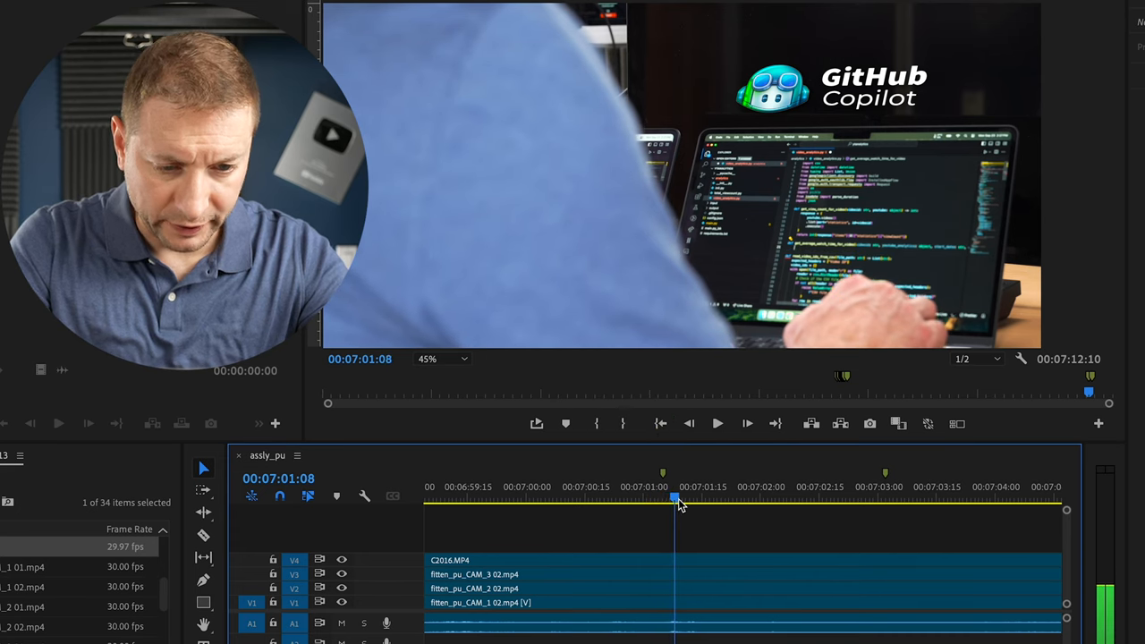
- Scrub the timeline around 00:07:01 to review the Copilot typing shot
drag(675, 499, 738, 499)
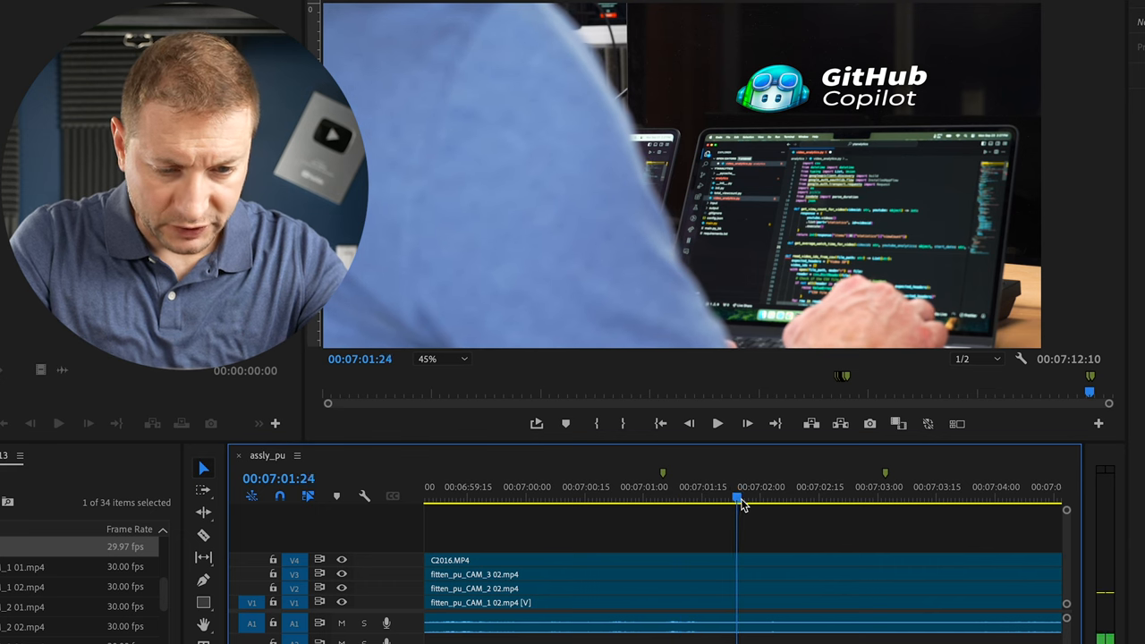
drag(738, 499, 886, 500)
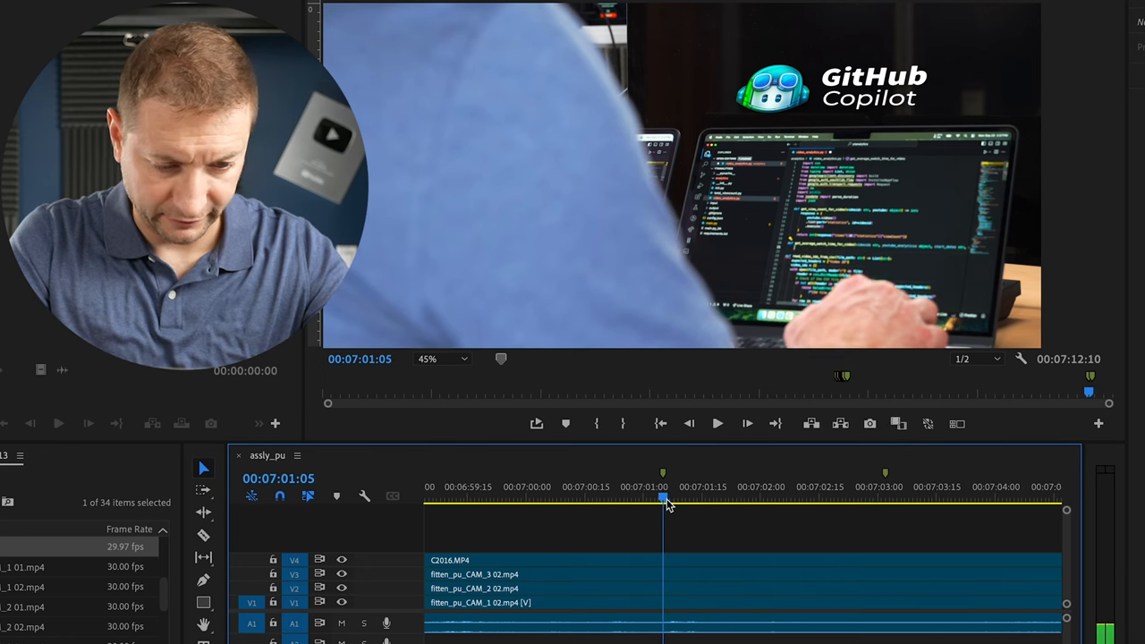
drag(662, 501, 789, 501)
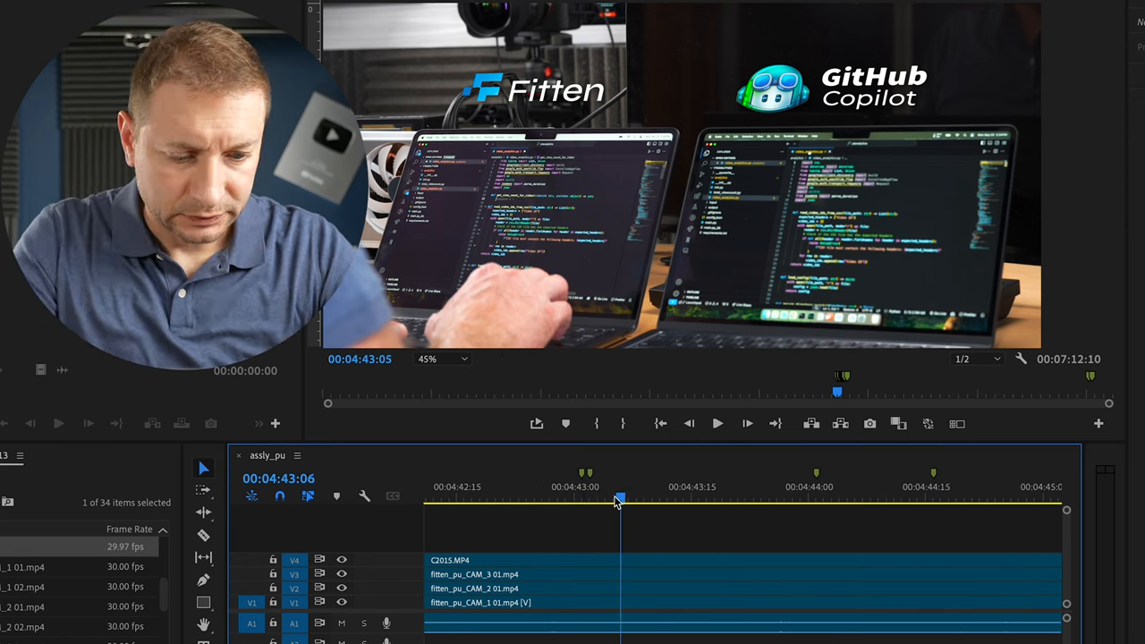
- Scrub the side-by-side Fitten and Copilot footage from 4:43 through about 4:45:24
drag(619, 499, 745, 499)
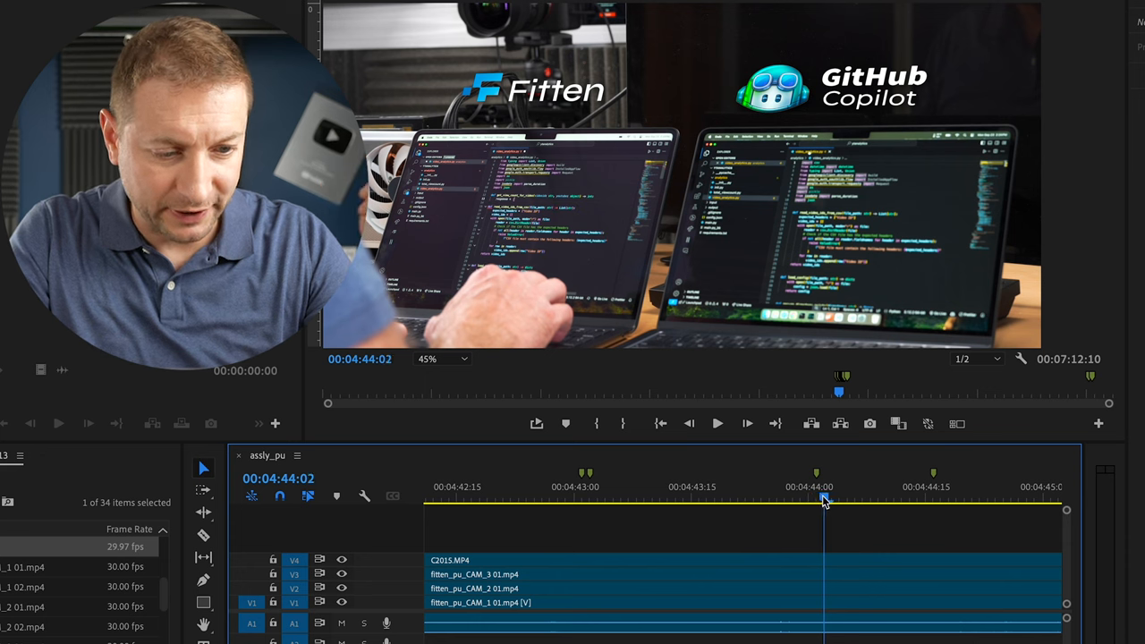
drag(823, 501, 948, 501)
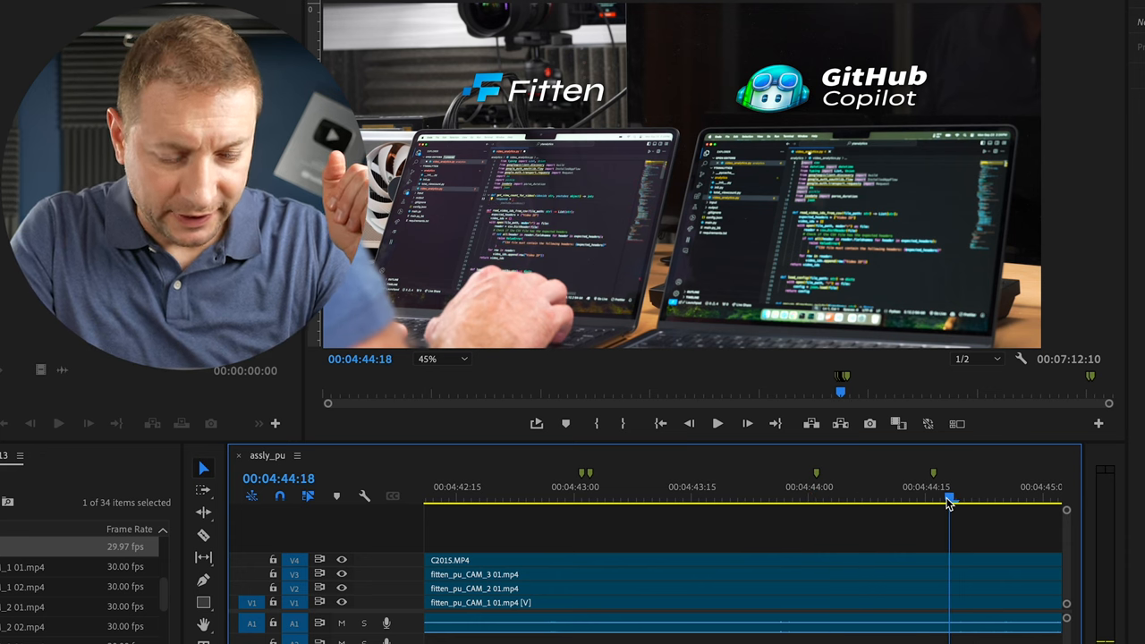
drag(948, 501, 815, 501)
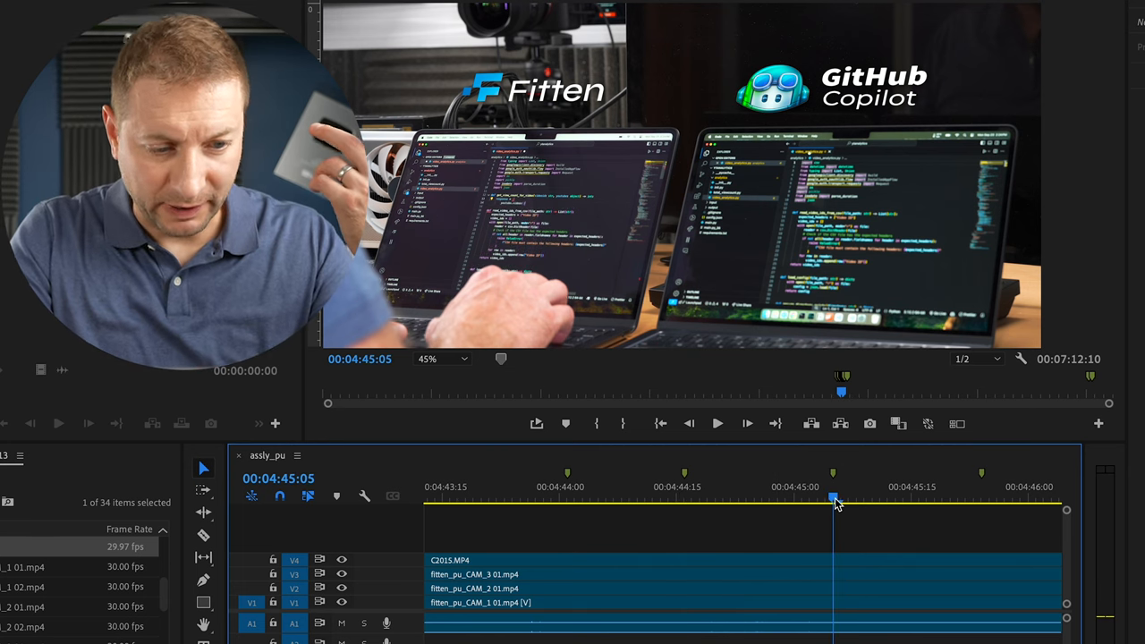
drag(833, 496, 872, 497)
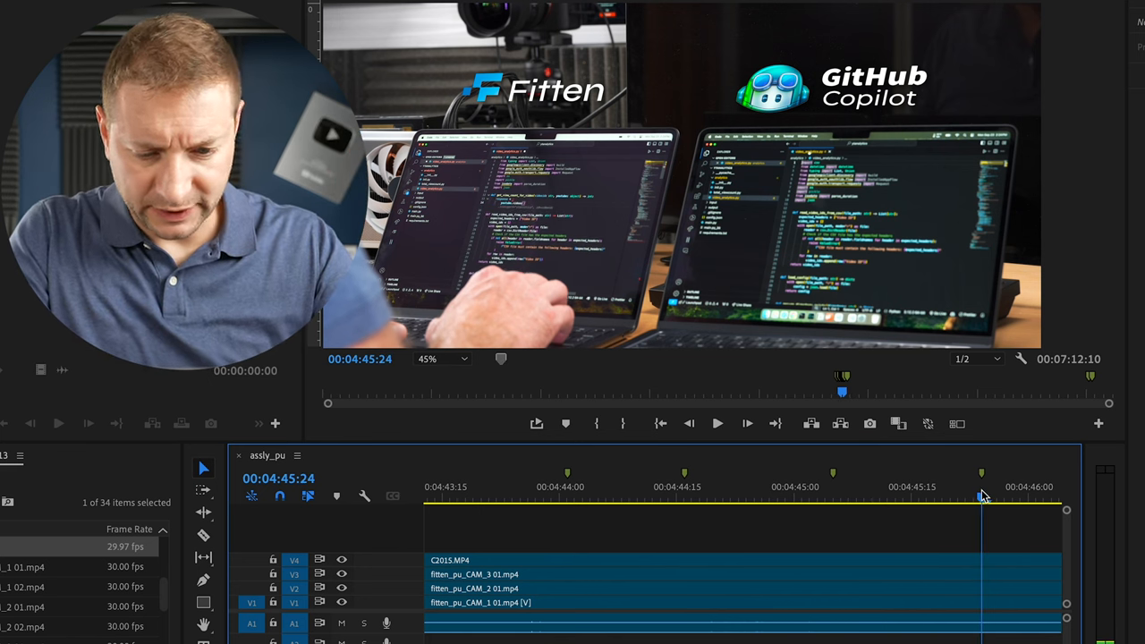
drag(982, 497, 921, 498)
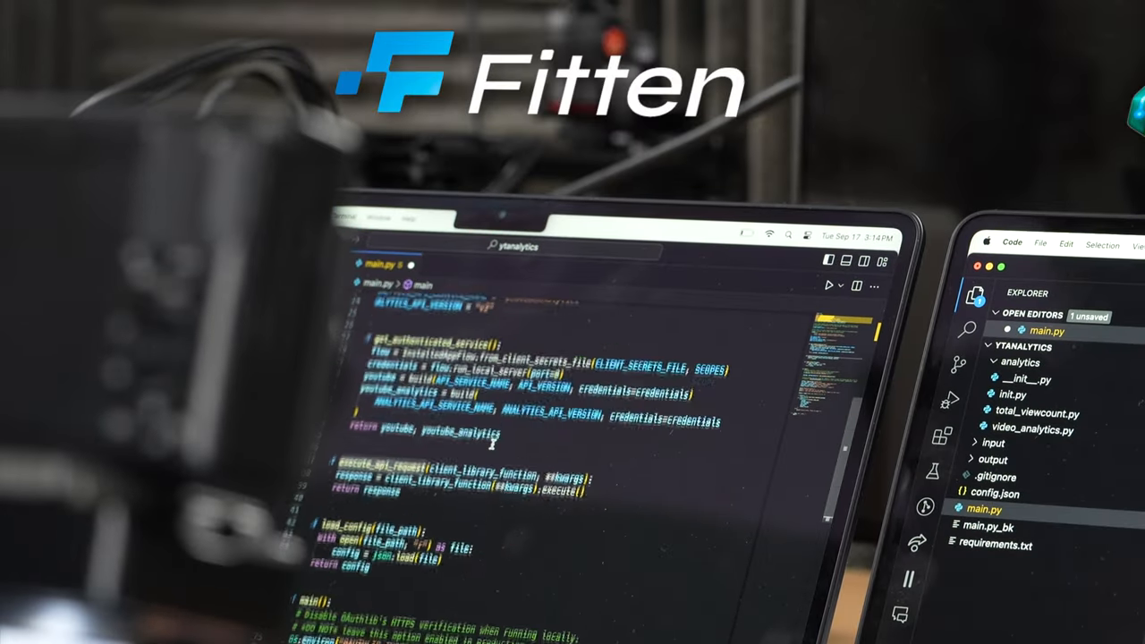
- Scroll main.py to show get_authenticated_service, execute_api_request and load_config
scroll(down, 3)
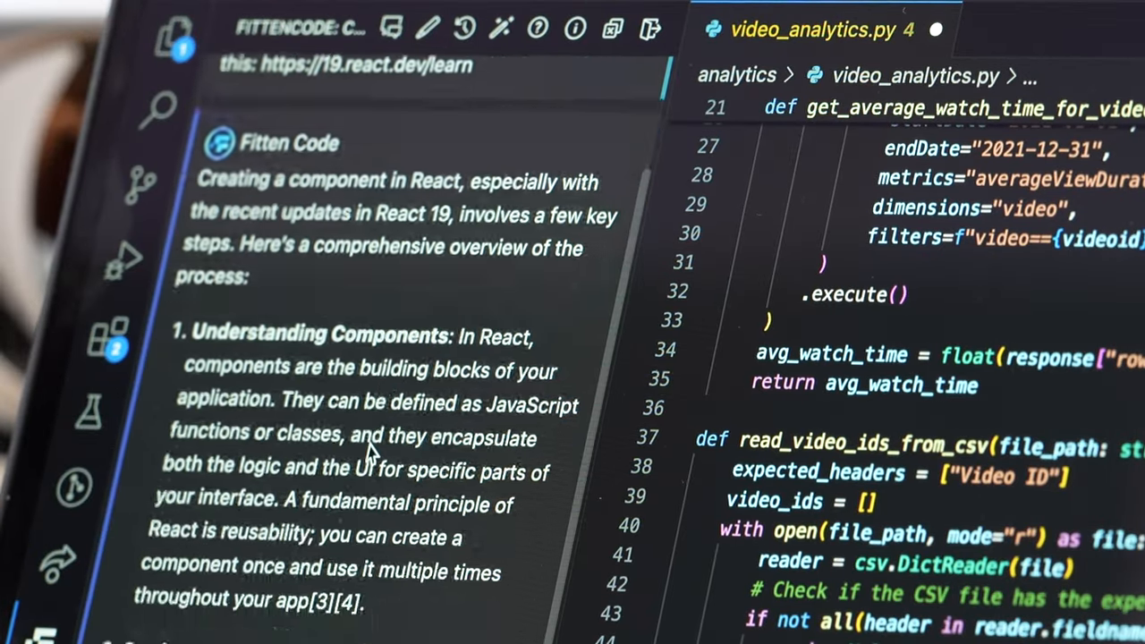
- Scroll Fitten Code's React 19 answer down to the MyComponent file-creation steps
scroll(down, 3)
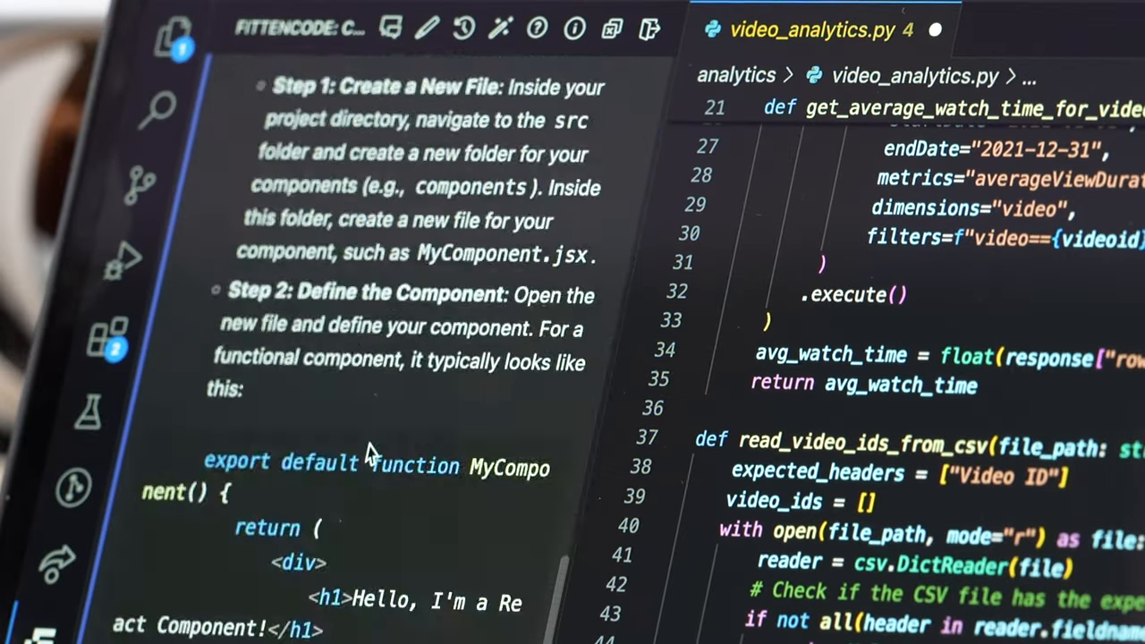